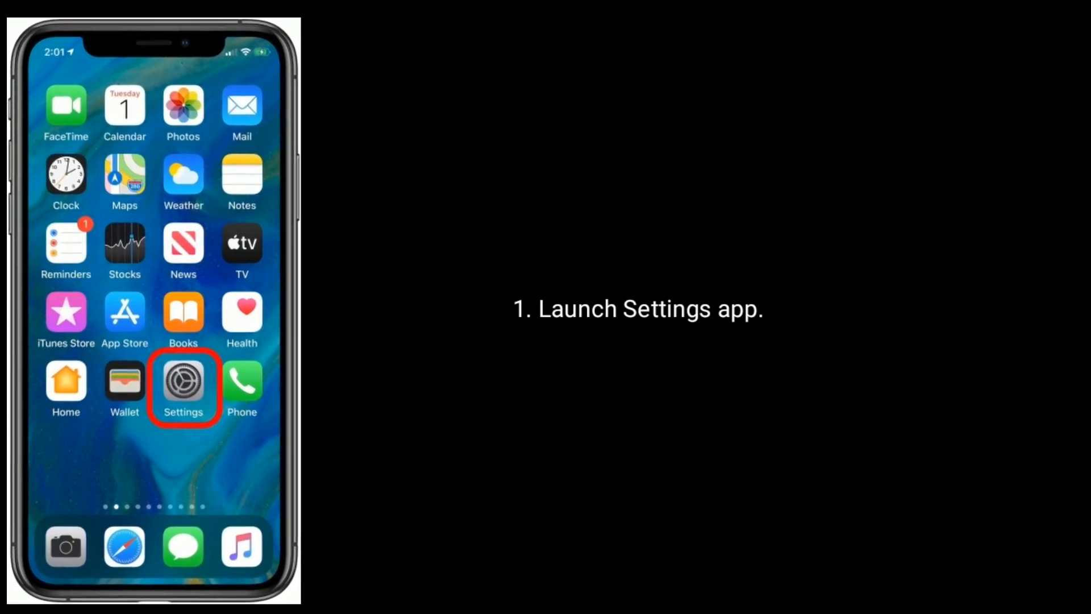
# Launch Settings from the home screen to reach the Screen Time page
pyautogui.click(183, 383)
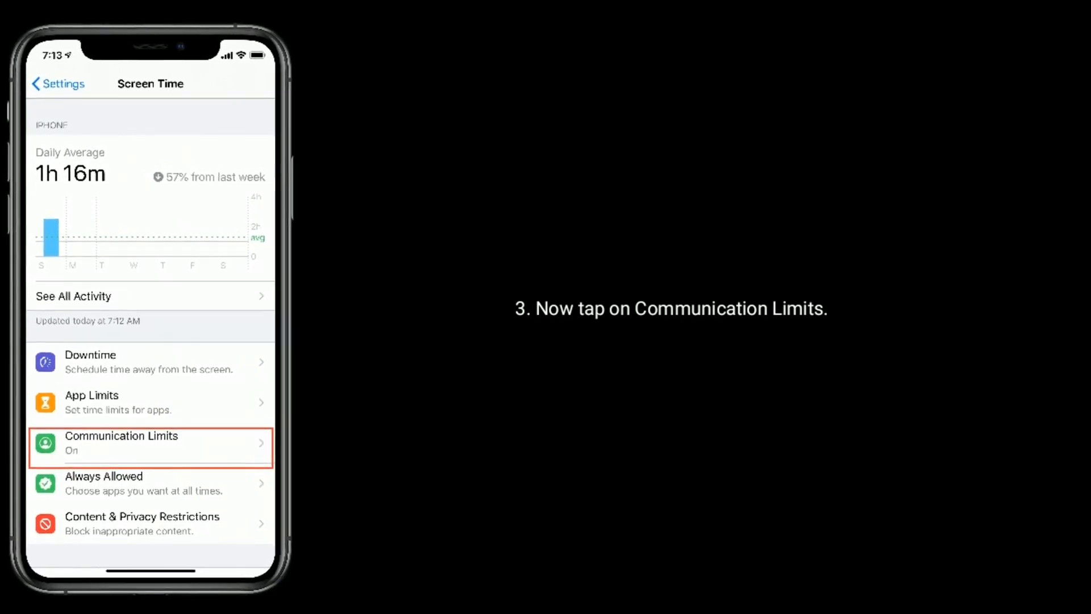
# Open Communication Limits and its During Allowed Screen Time contact options
pyautogui.click(149, 443)
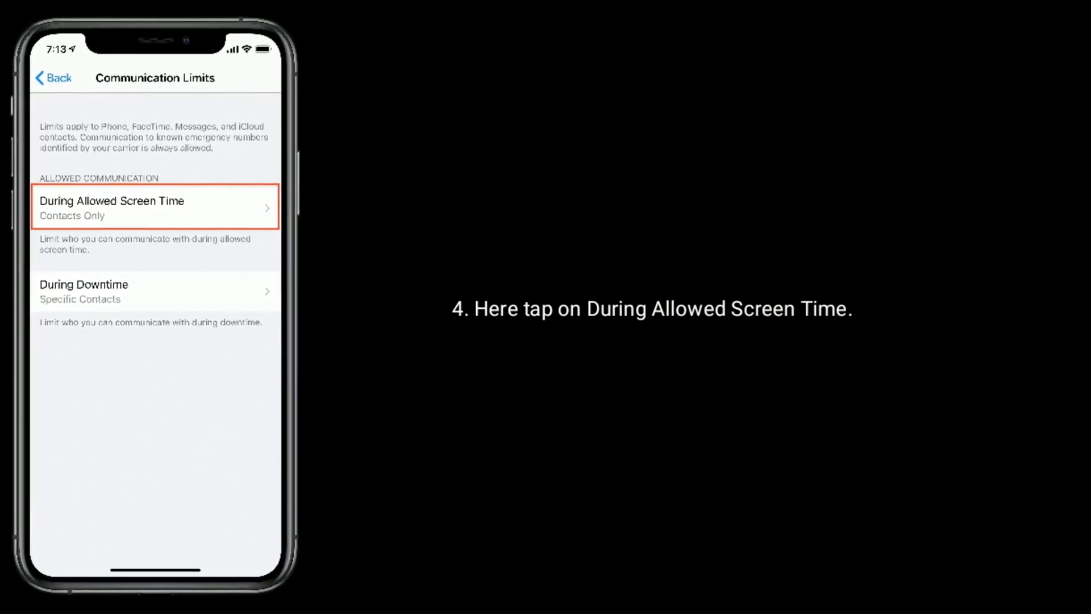
pyautogui.click(154, 207)
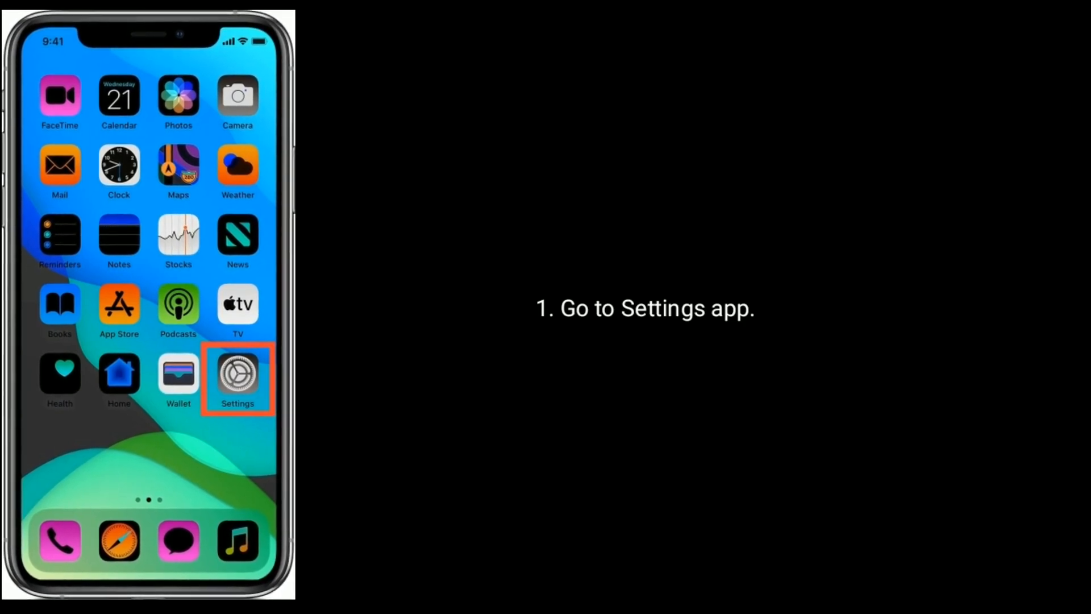
# Launch the Settings app again from the home screen
pyautogui.click(237, 372)
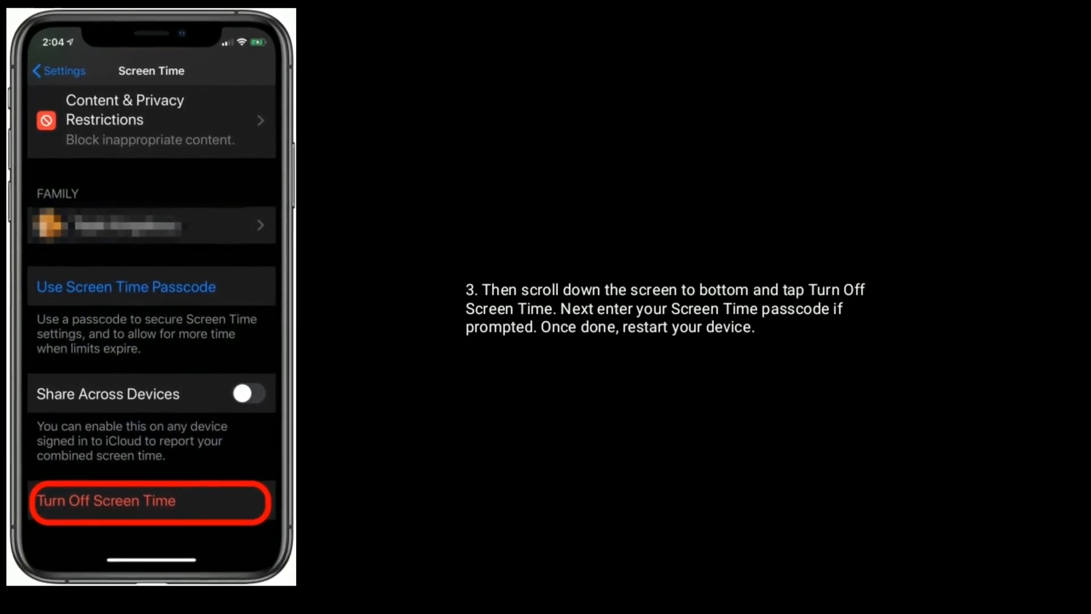
# Choose Turn Off Screen Time at the bottom of the Screen Time page
pyautogui.click(149, 501)
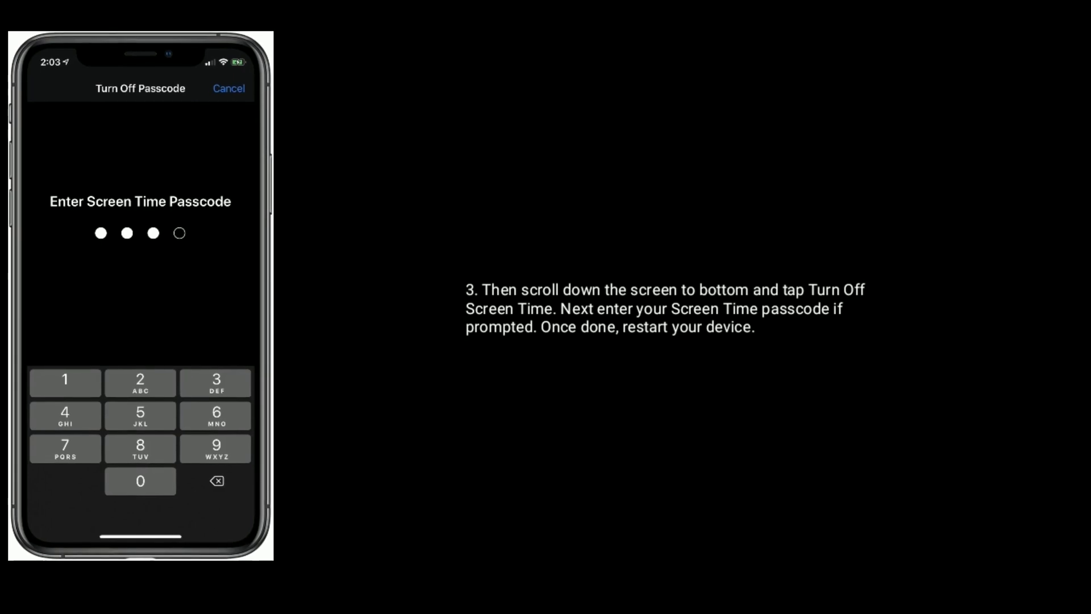